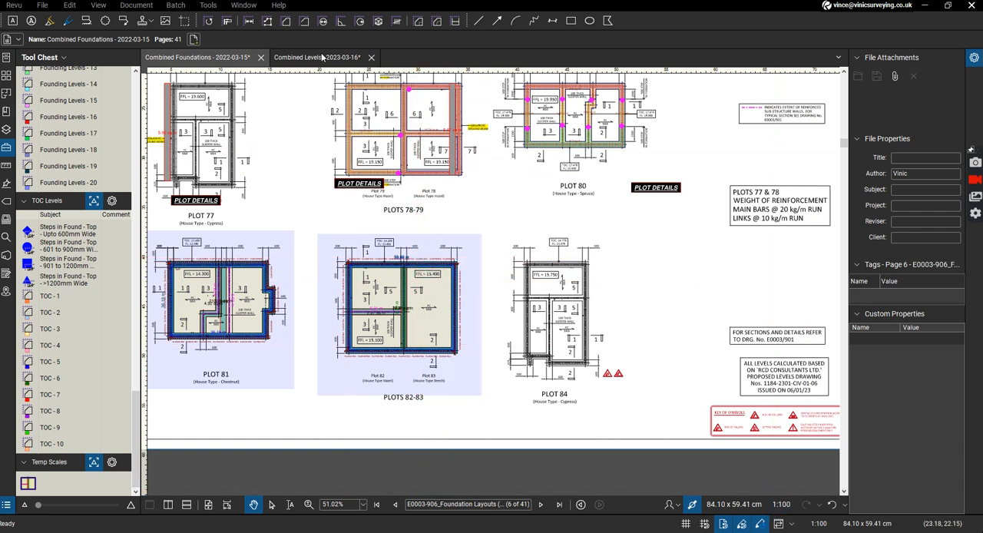
Step: Start selecting the foundation markups over plots 82–83 on the 1:100 Combined Foundations page
left_click(317, 57)
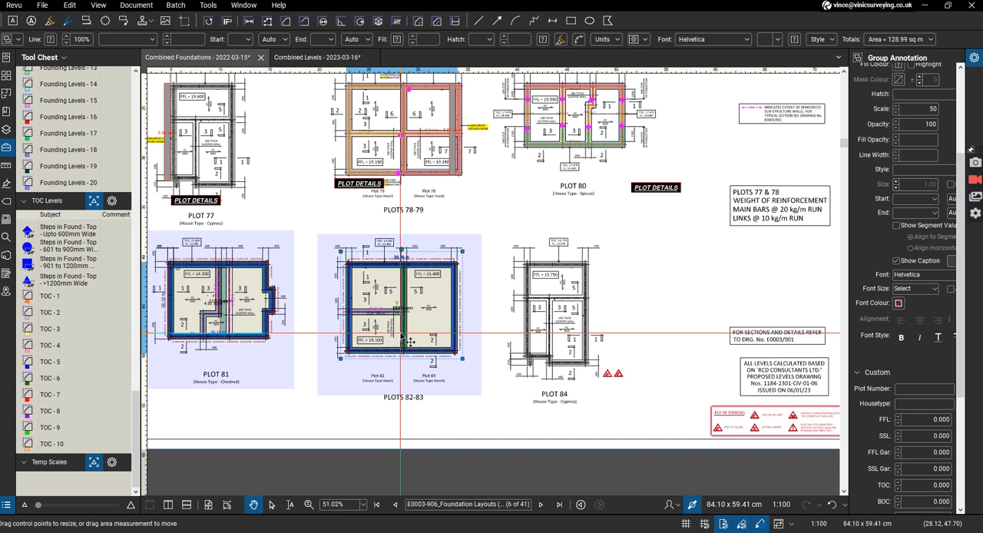
Step: Apply the Preset 1:100 scale to the grouped foundation markups via the Dynamic Tool Set Scaler
right_click(407, 338)
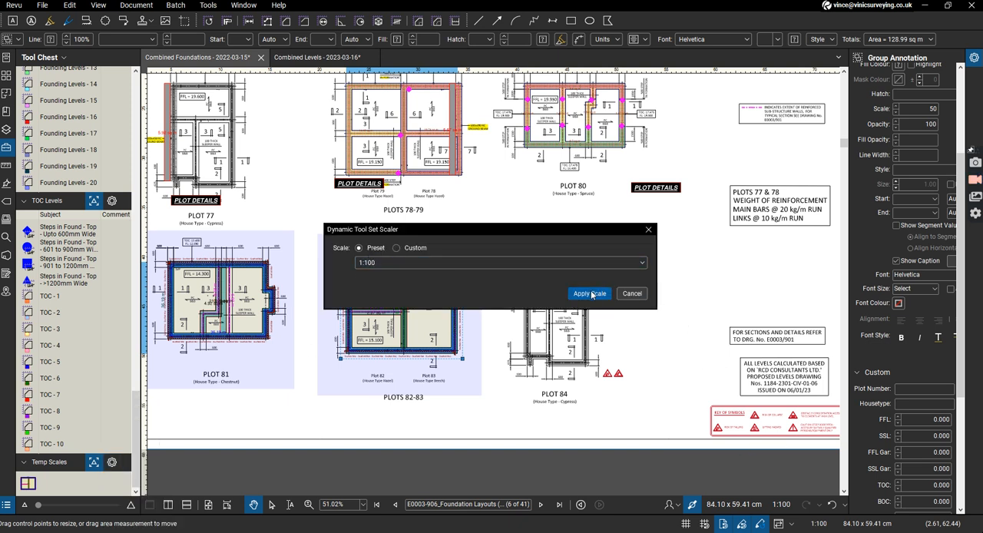
left_click(589, 293)
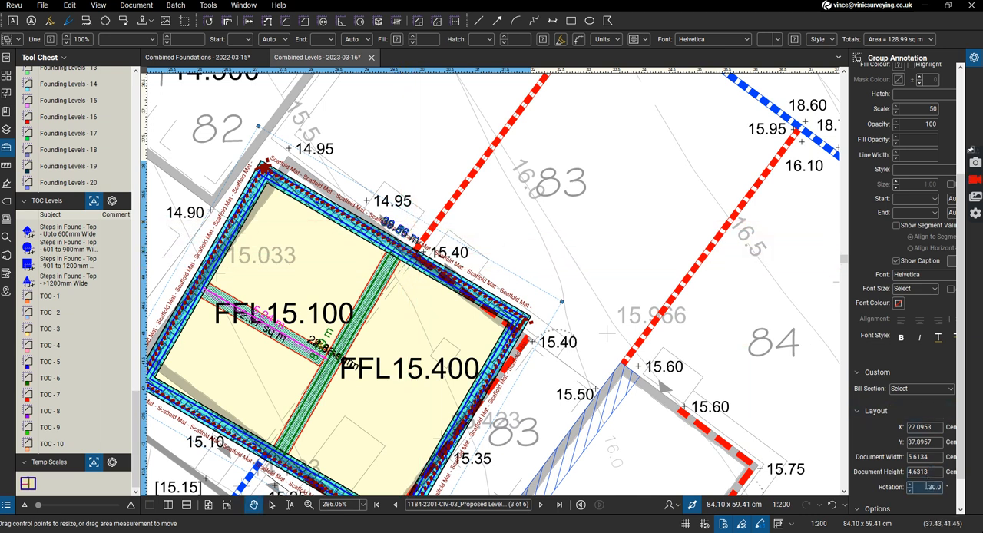
Step: Enter a rotation of 35 in the Layout properties for the pasted foundation group
type("35")
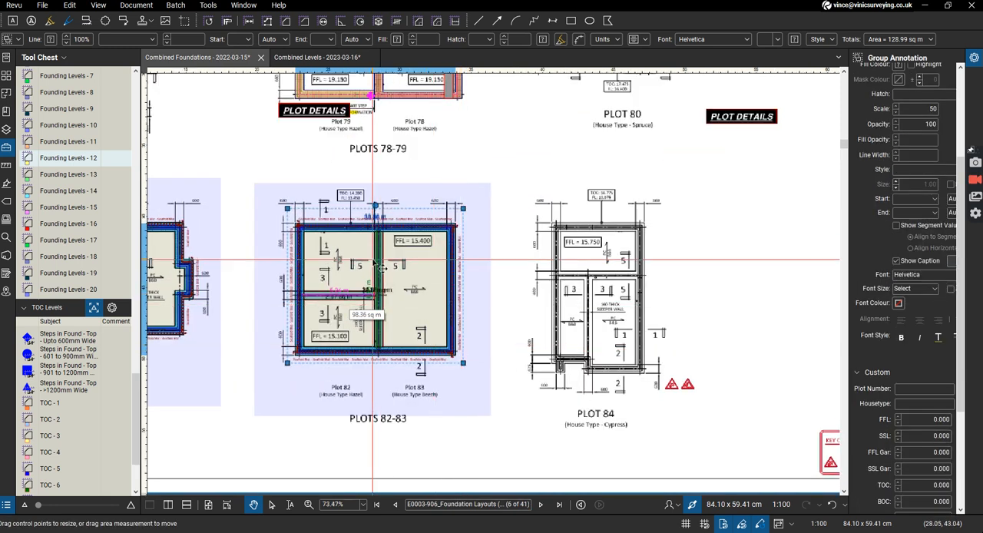
Step: Return to the Combined Levels drawing and select a wall measurement on the overlay
scroll("down", 3)
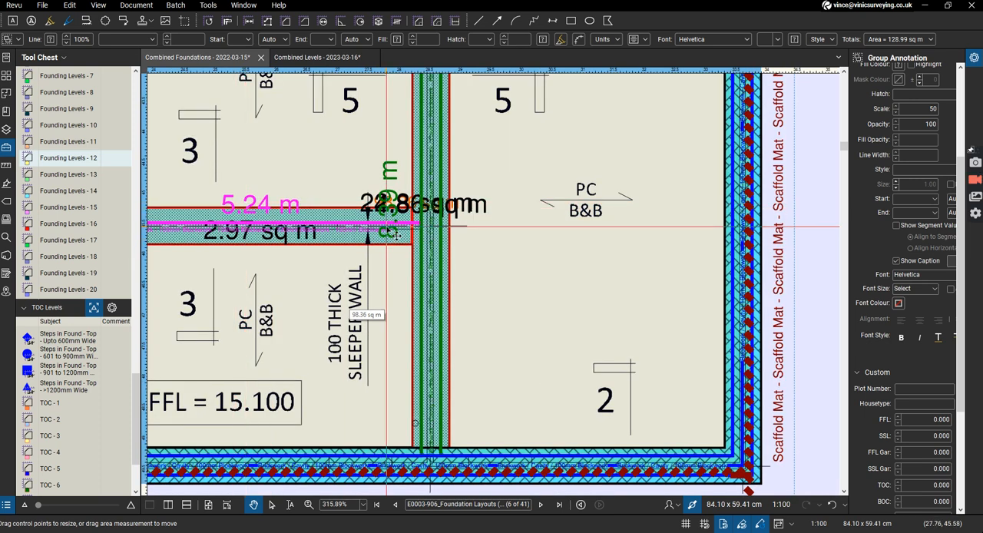
left_click(315, 57)
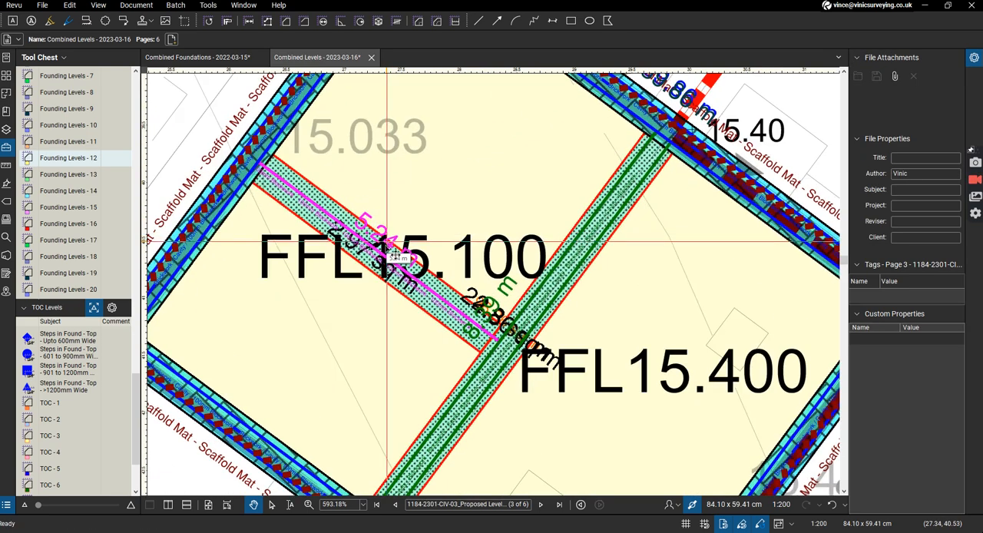
left_click(396, 259)
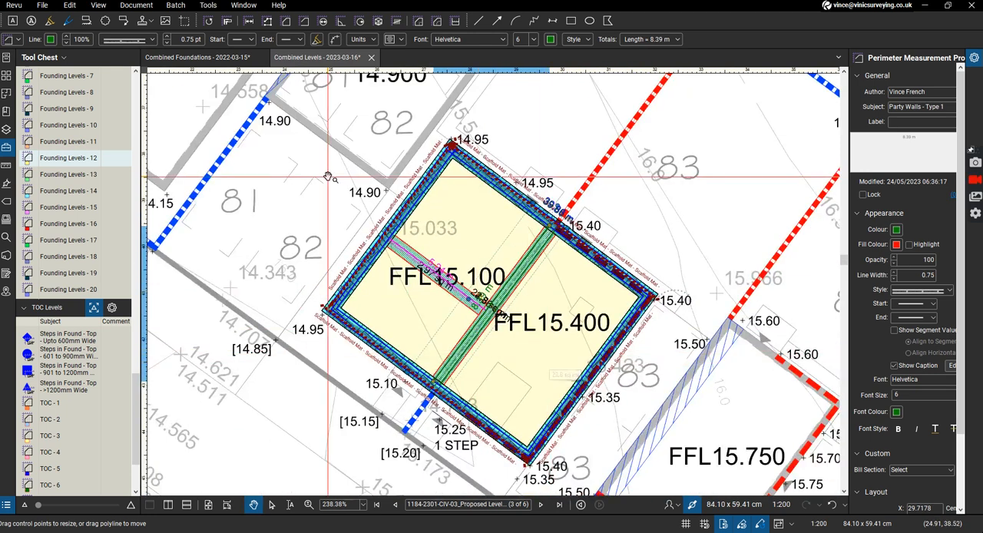
Step: Scroll the Markups List through the wall entries, e.g. Blockwork 100mm 5.24 m, External Cavity Wall 39.86 m
scroll("down", 3)
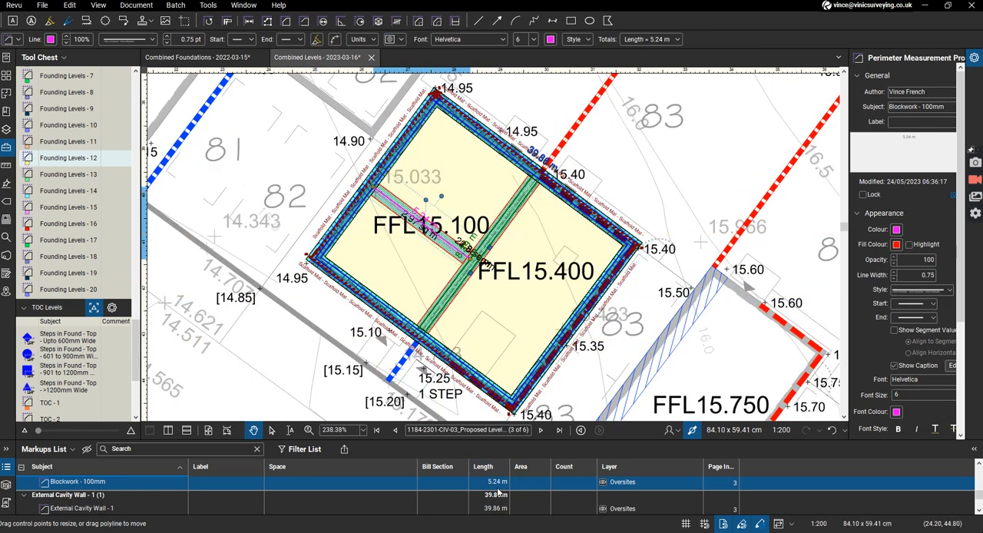
scroll("down", 3)
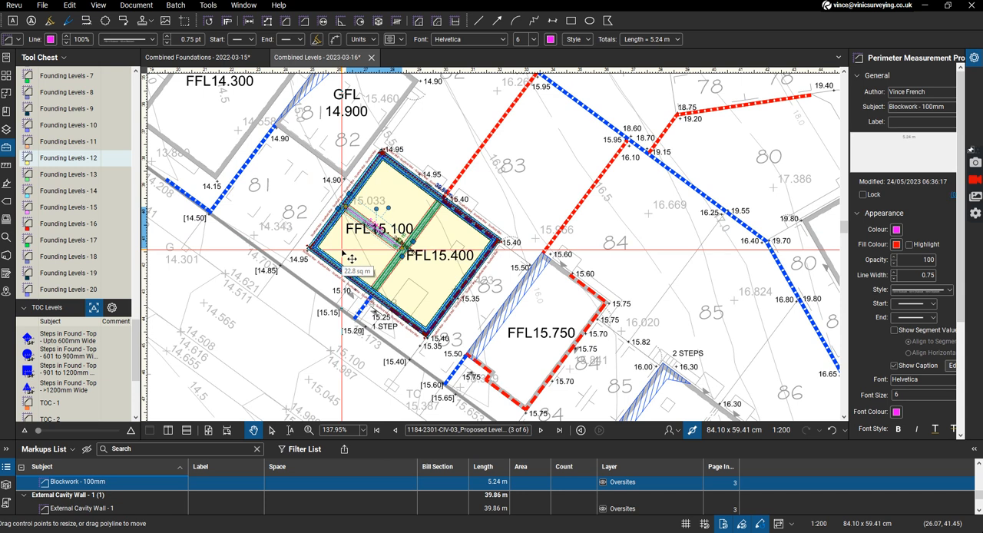